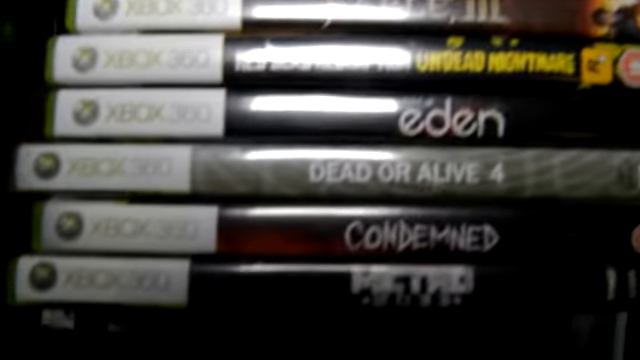
{"action": "scroll", "scroll_direction": "down", "scroll_amount": 3}
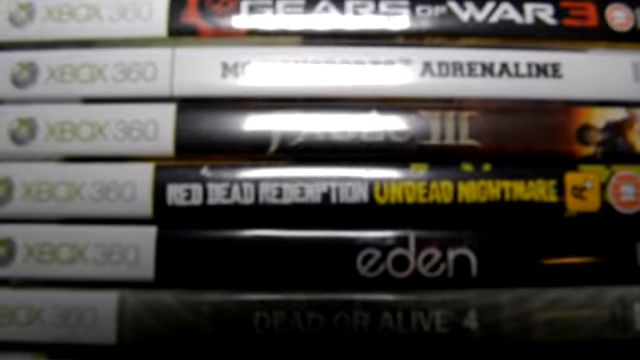